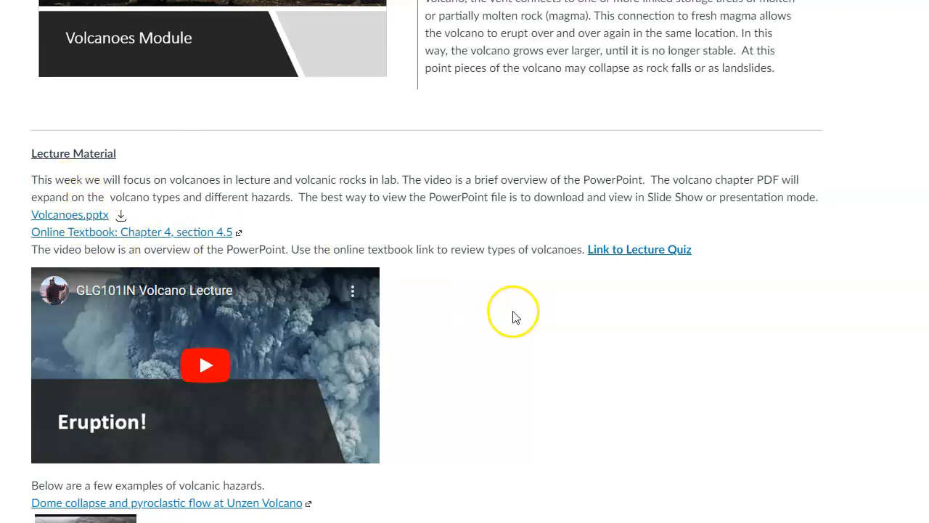
mouse_move(569, 338)
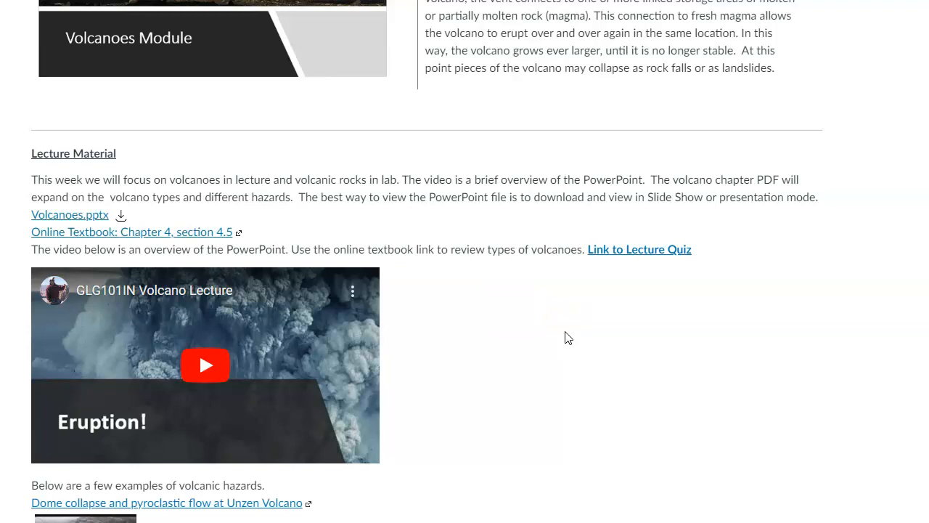
scroll(down, 3)
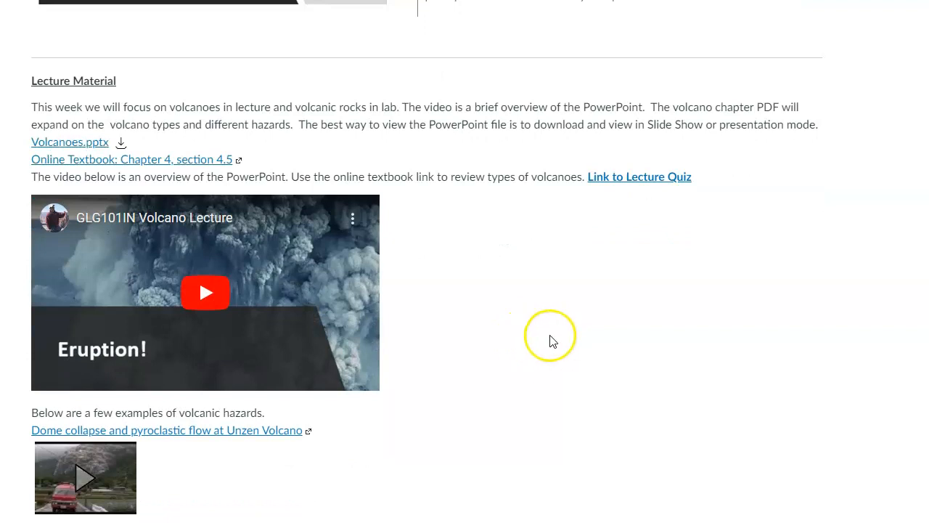
mouse_move(550, 340)
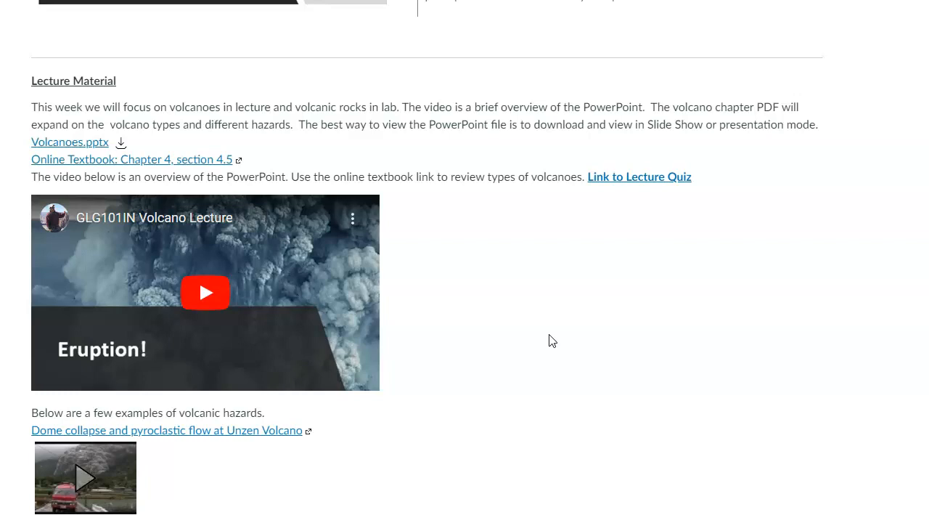
scroll(down, 3)
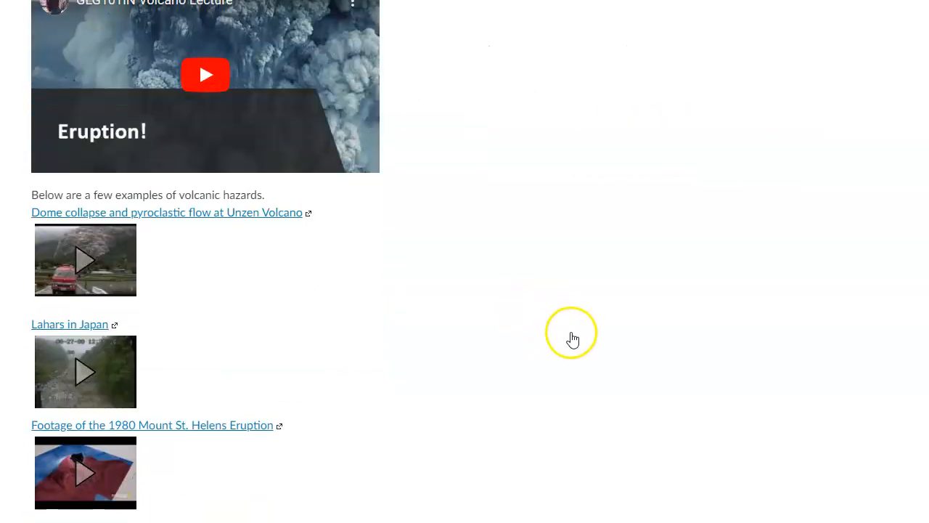
mouse_move(498, 319)
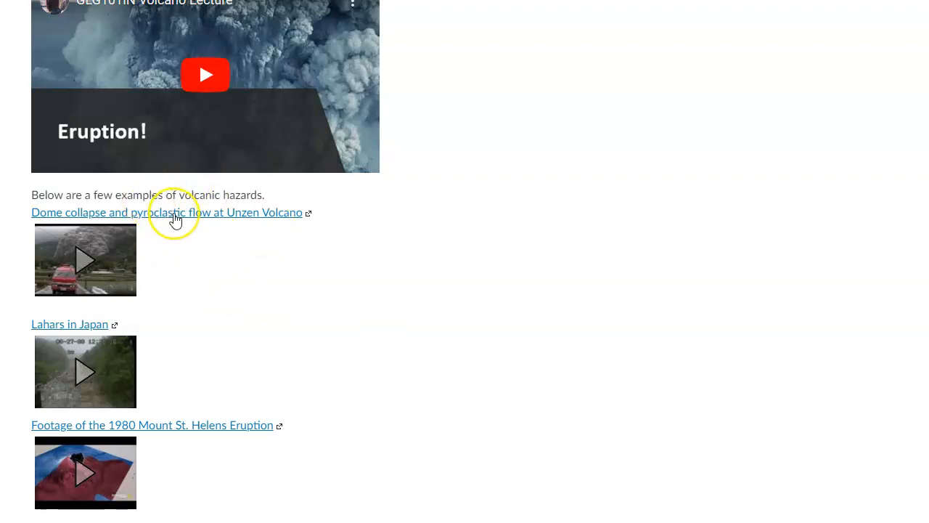
mouse_move(175, 218)
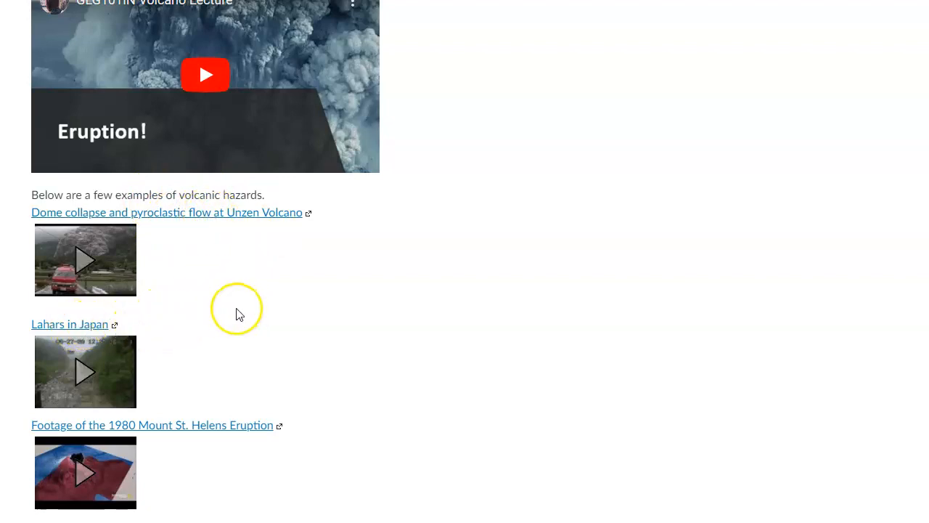
scroll(down, 3)
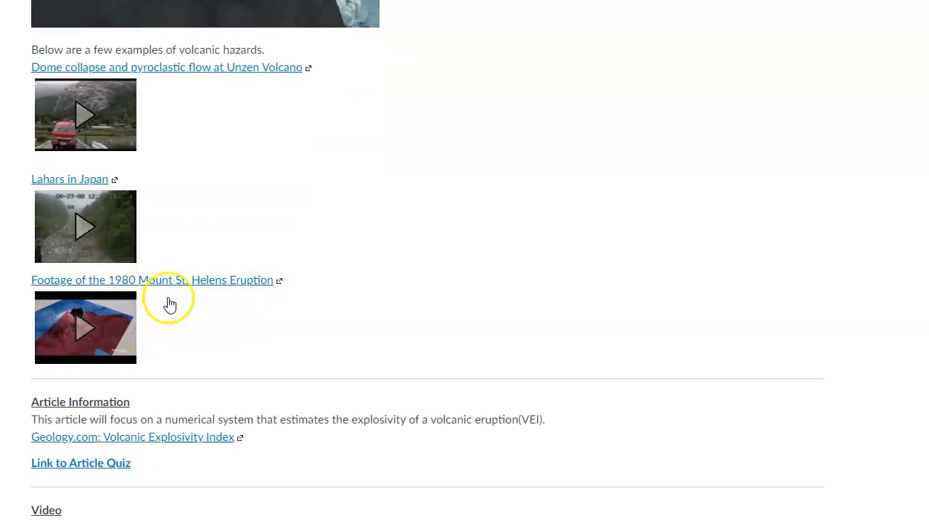
mouse_move(356, 189)
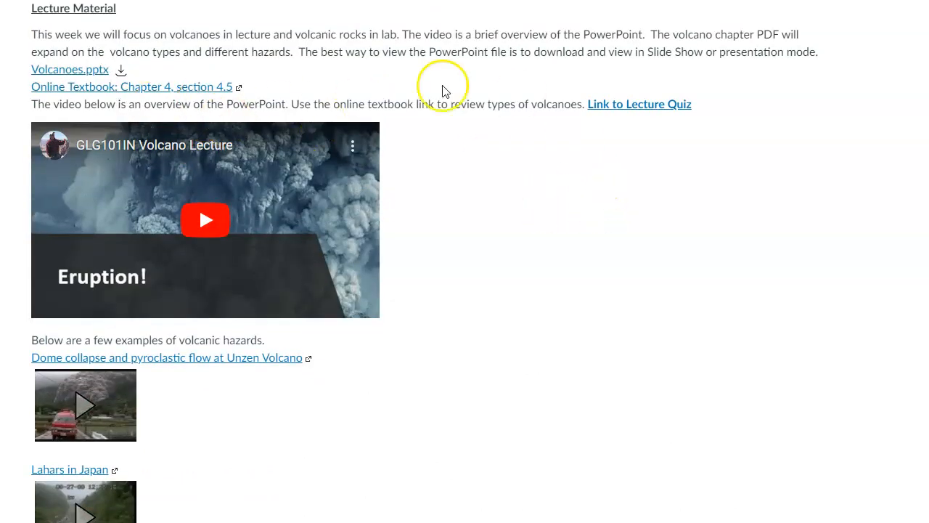
scroll(down, 3)
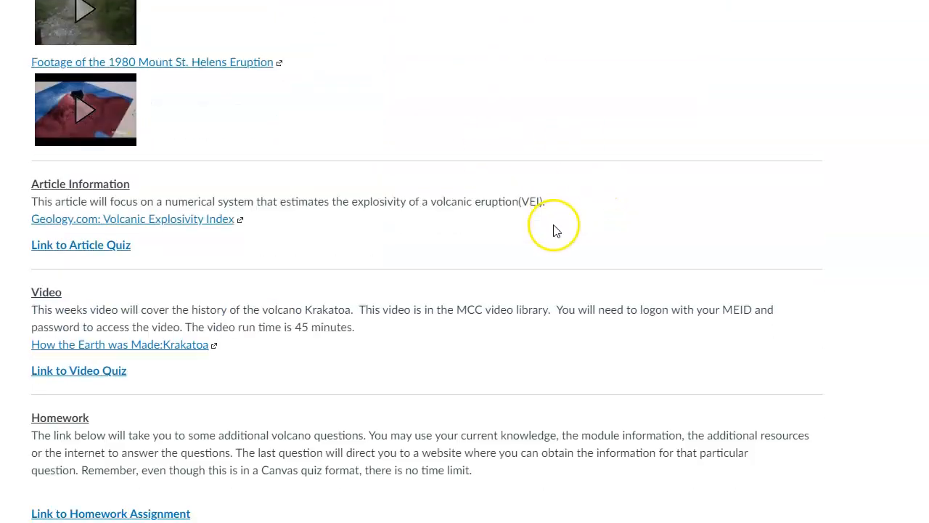
scroll(down, 3)
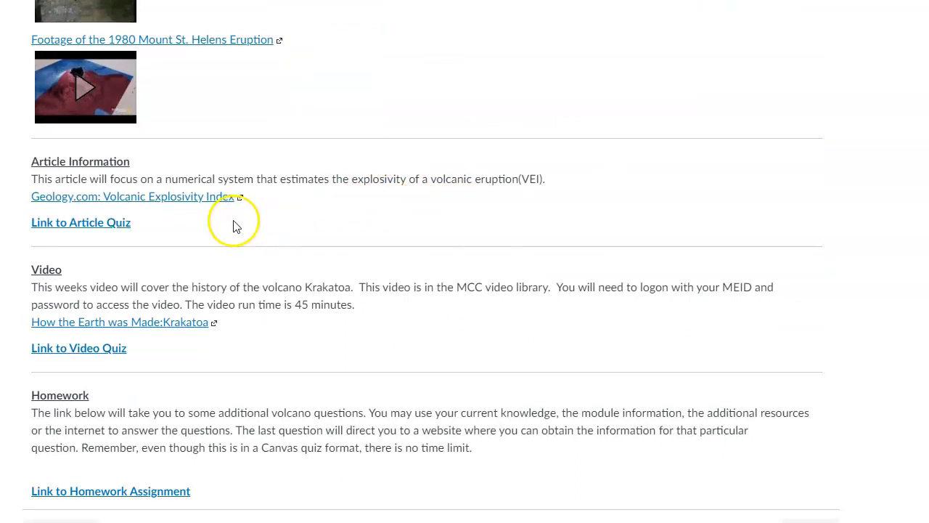
mouse_move(268, 196)
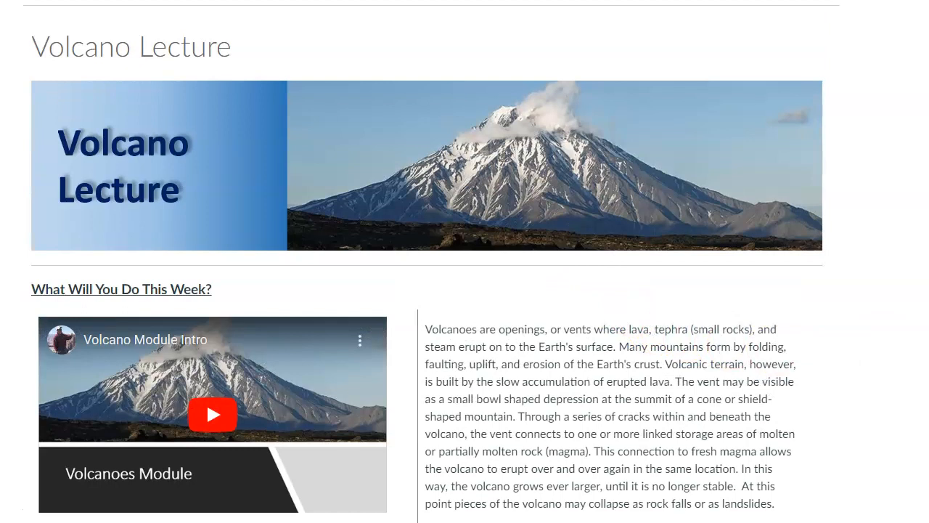
scroll(down, 3)
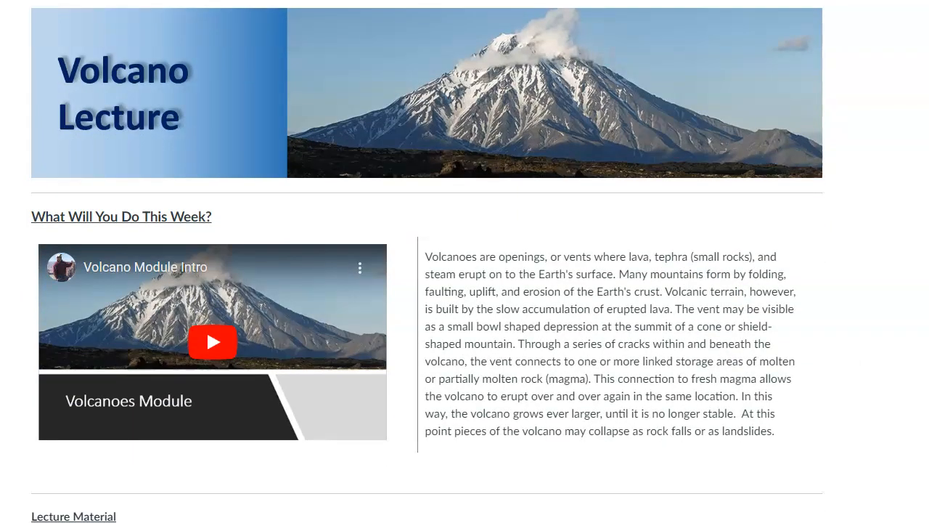